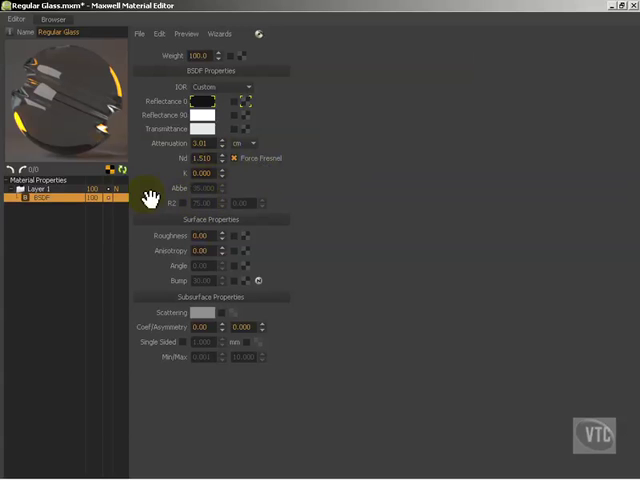
- Select the glass material root and tick Dispersion in its global Material Properties
left_click(40, 180)
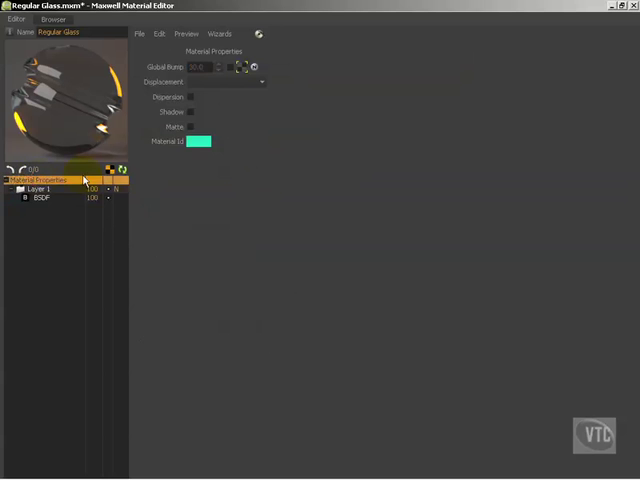
left_click(192, 96)
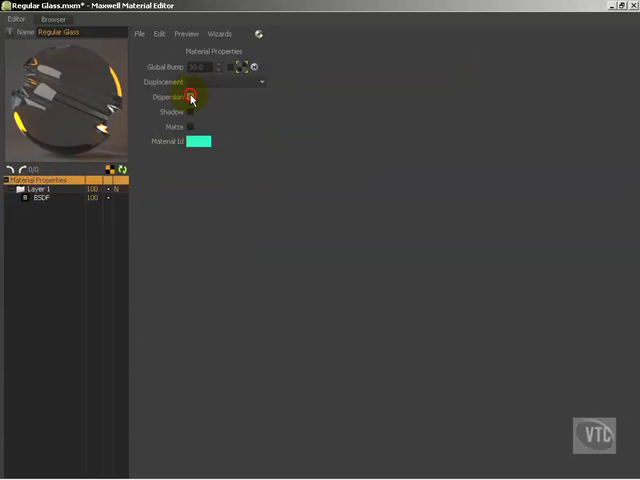
left_click(190, 96)
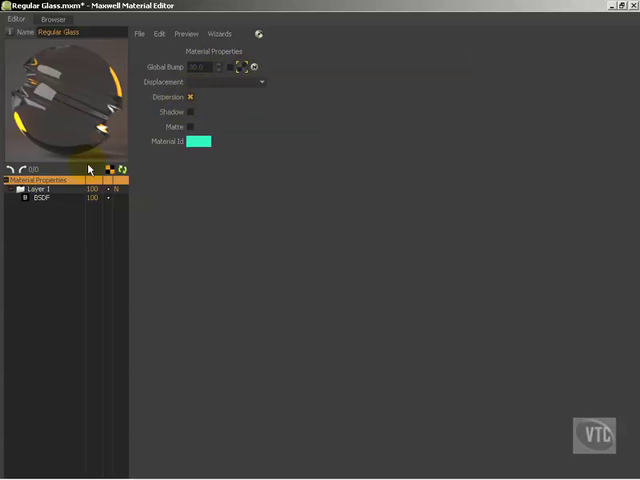
left_click(42, 196)
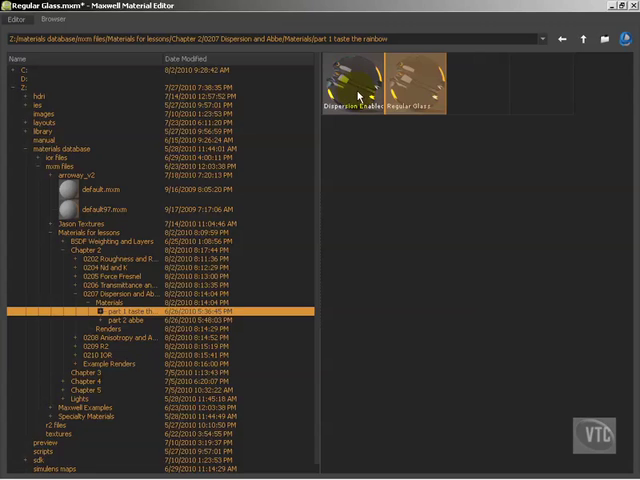
- Load Dispersion Enabled Glass.mxm, then show the Abbe folder's material thumbnails in the browser
double_click(352, 84)
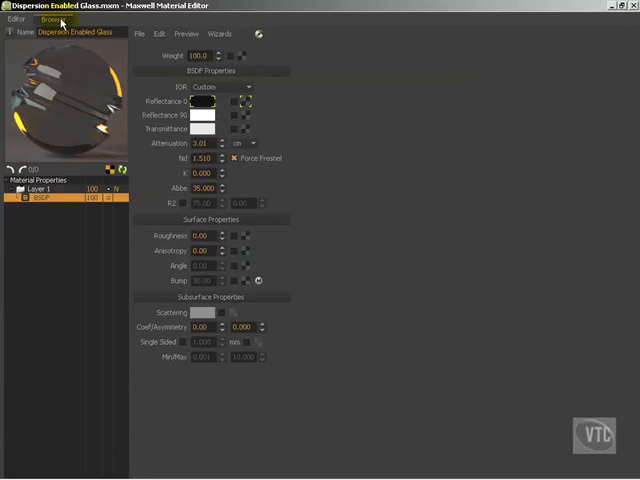
left_click(56, 20)
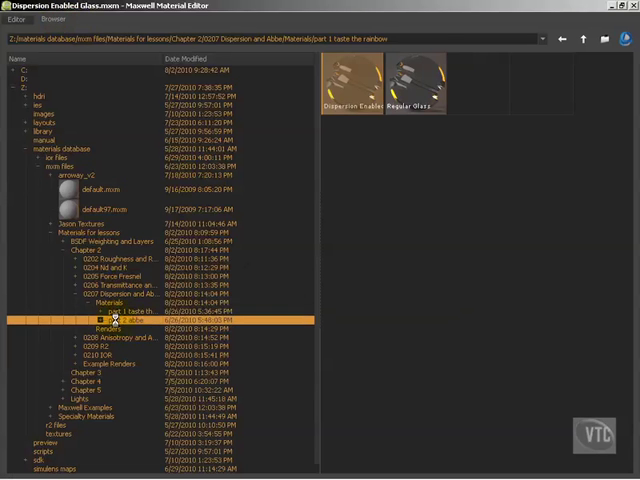
left_click(118, 322)
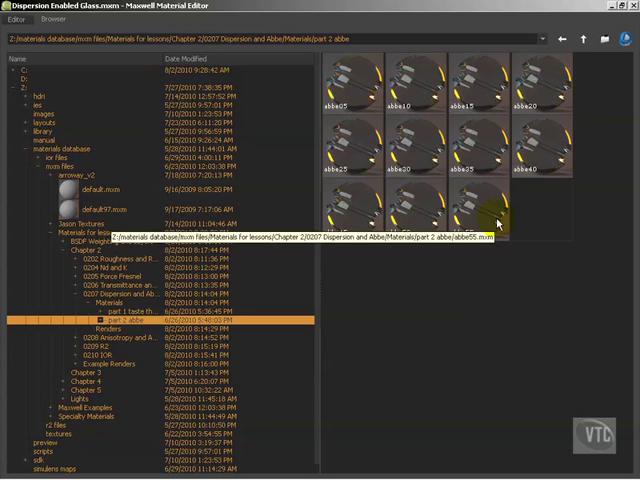
mouse_move(296, 198)
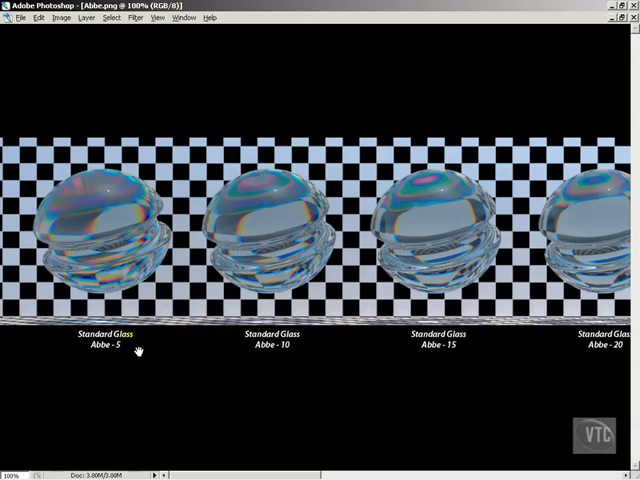
mouse_move(184, 222)
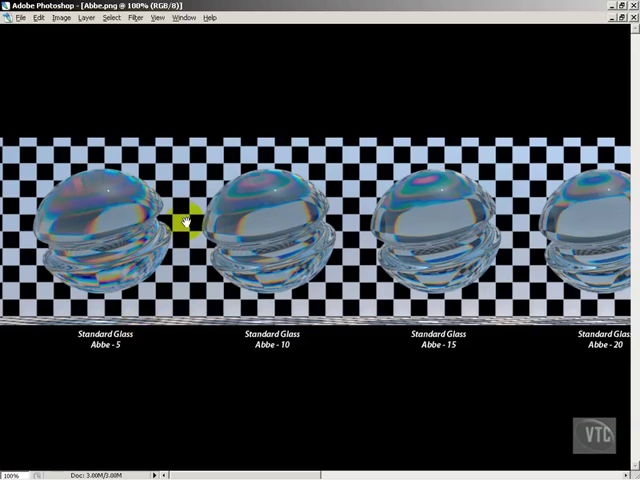
mouse_move(284, 264)
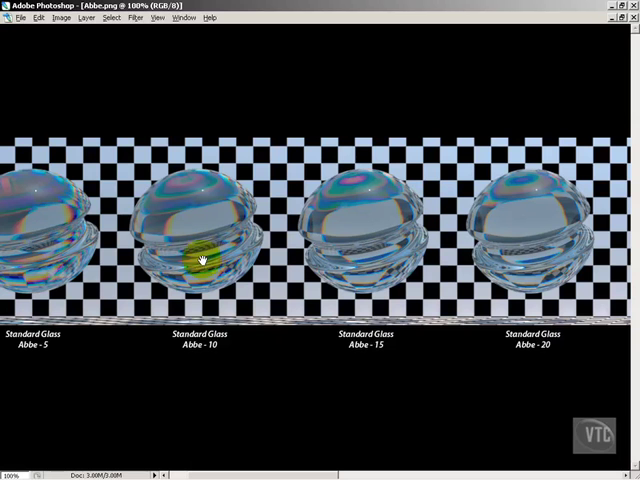
mouse_move(78, 232)
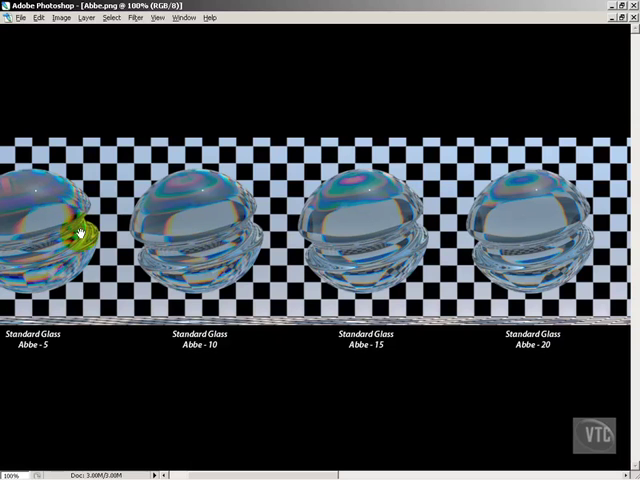
mouse_move(70, 232)
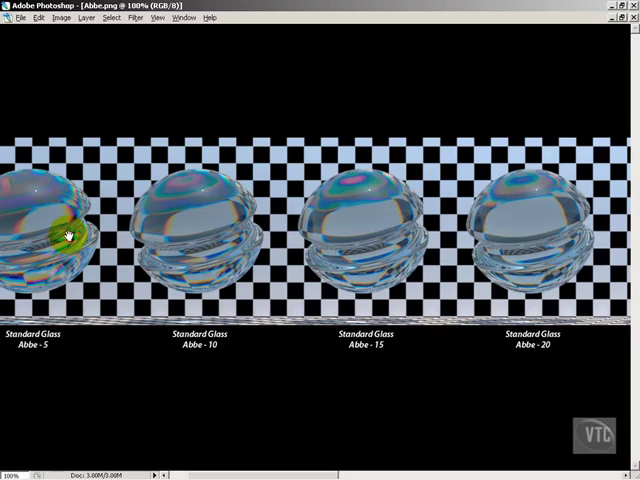
mouse_move(78, 252)
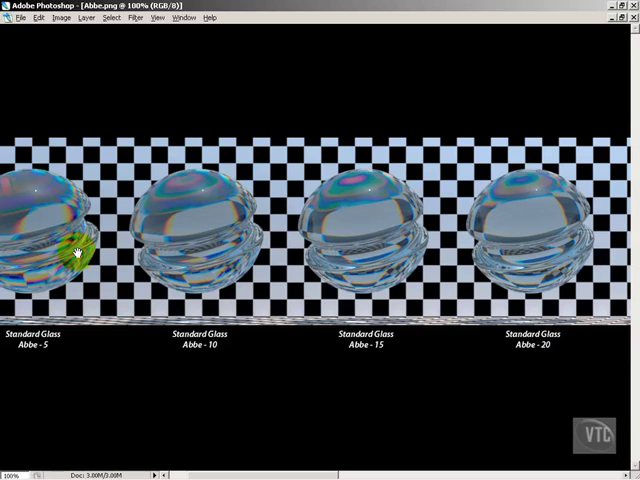
mouse_move(122, 270)
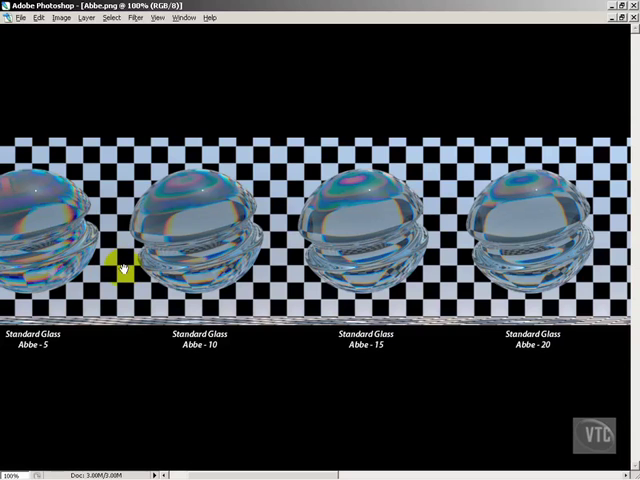
mouse_move(20, 270)
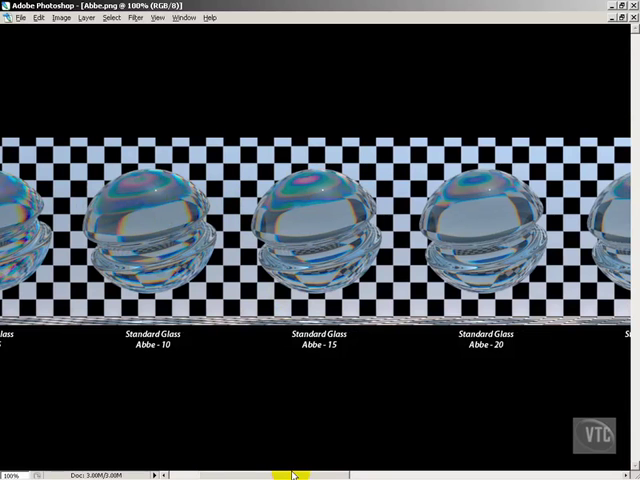
scroll("right", 3)
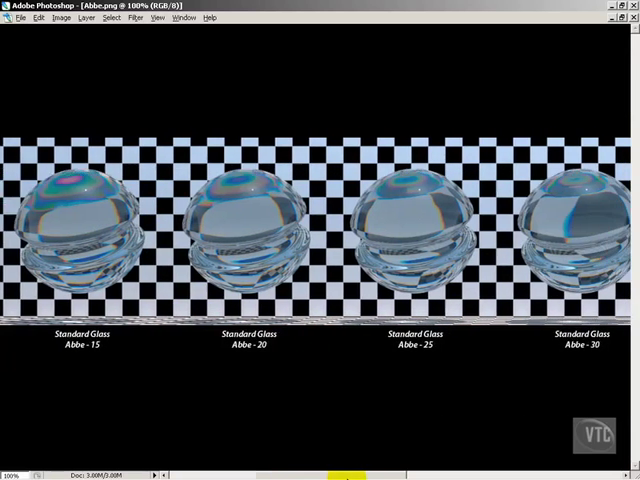
scroll("right", 3)
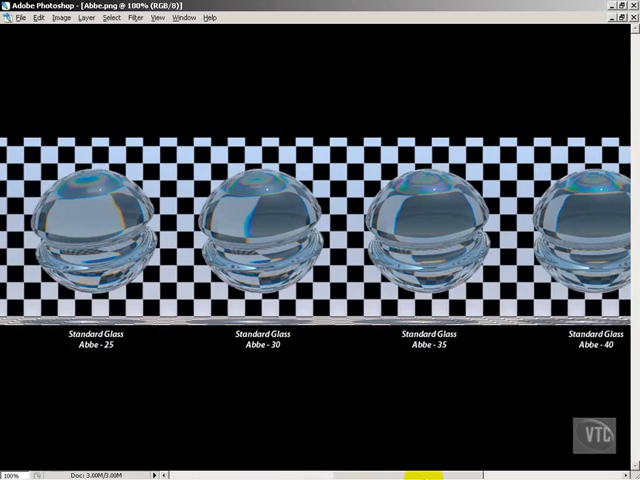
scroll("right", 3)
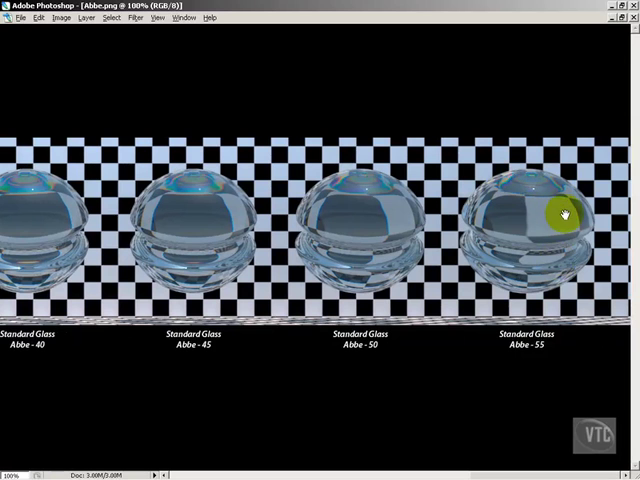
mouse_move(496, 222)
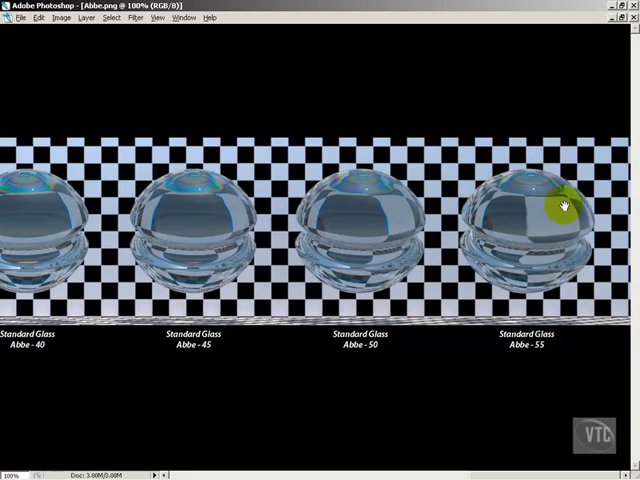
mouse_move(556, 184)
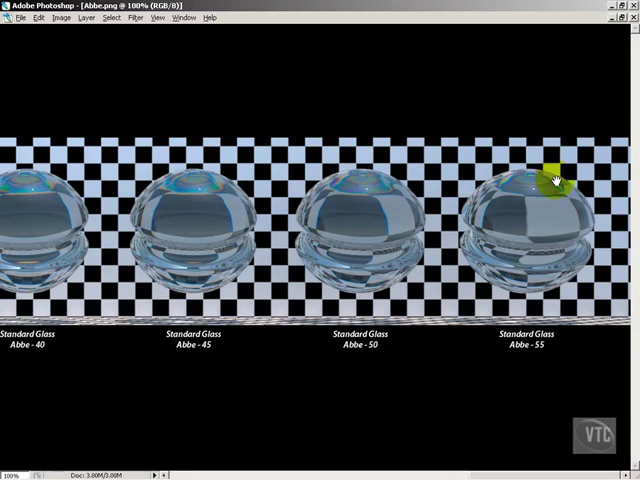
mouse_move(552, 186)
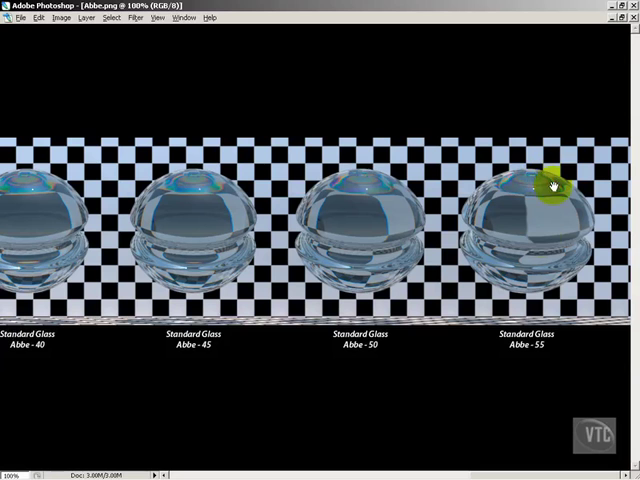
mouse_move(504, 196)
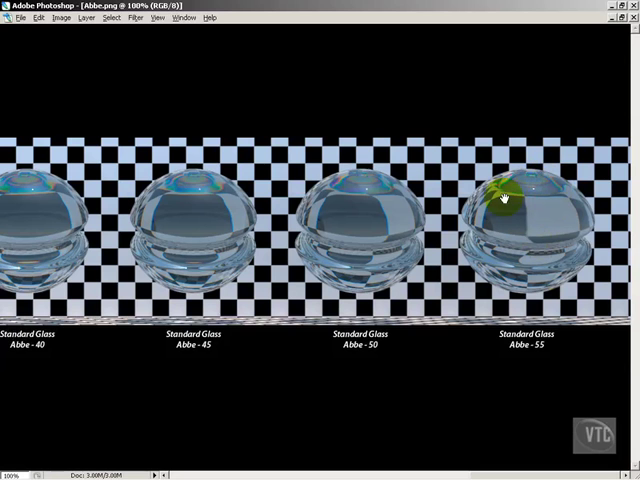
mouse_move(456, 352)
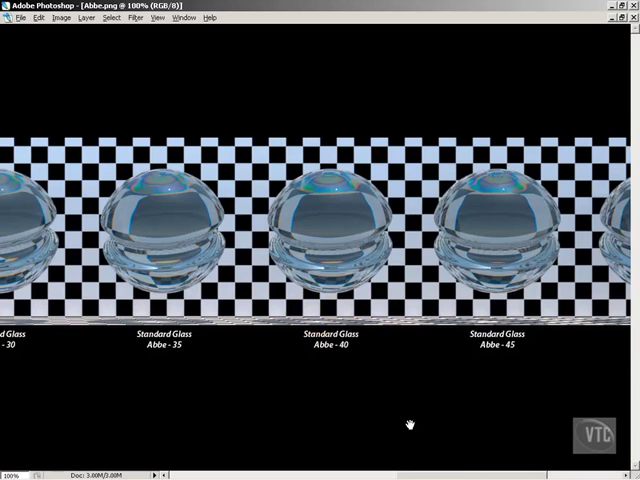
scroll("left", 3)
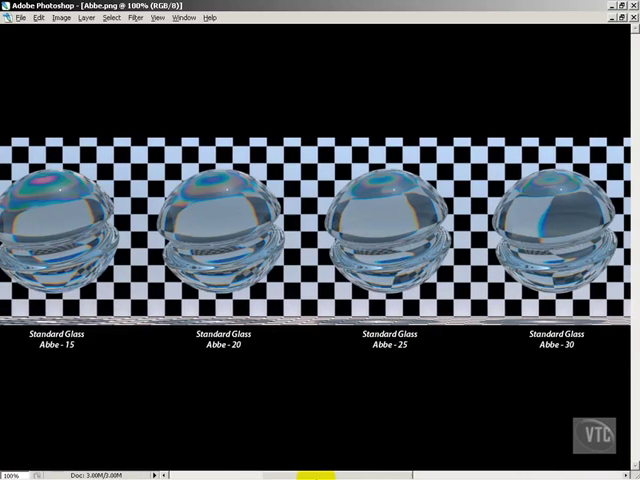